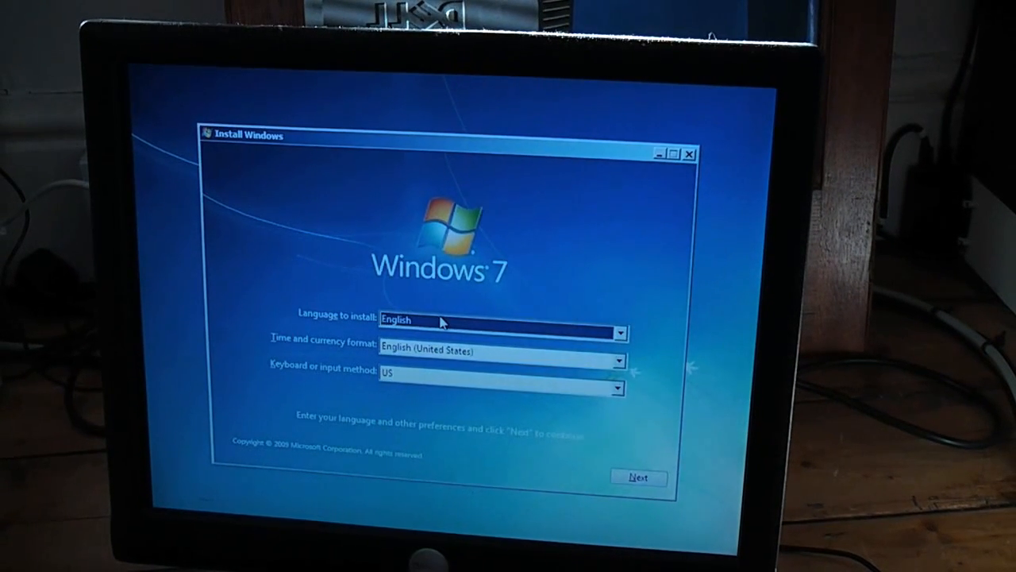
- Confirm English language settings and proceed toward the upgrade compatibility report
click(639, 476)
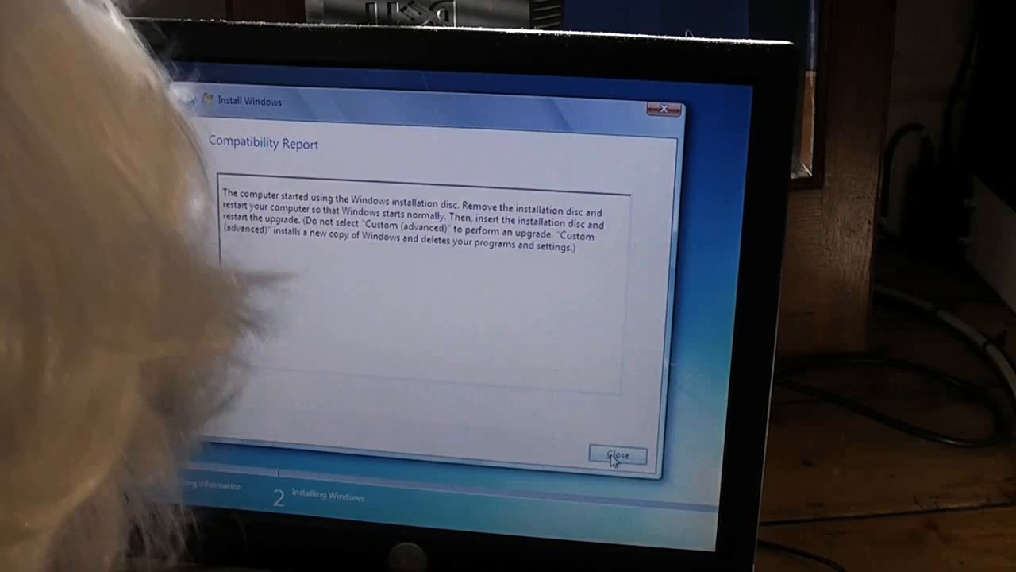
- Dismiss the compatibility report and start a new installation via Install now
click(618, 454)
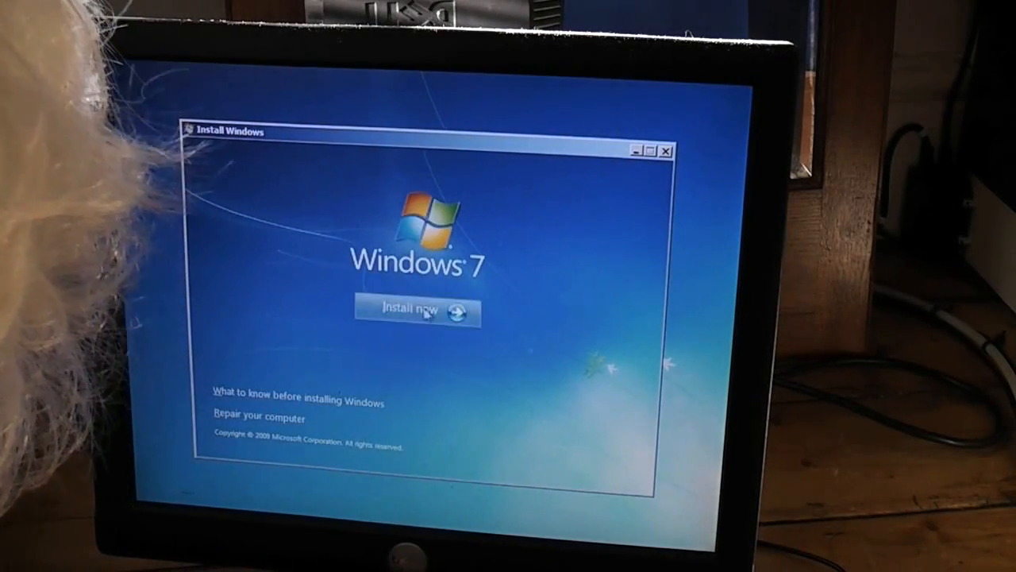
click(416, 310)
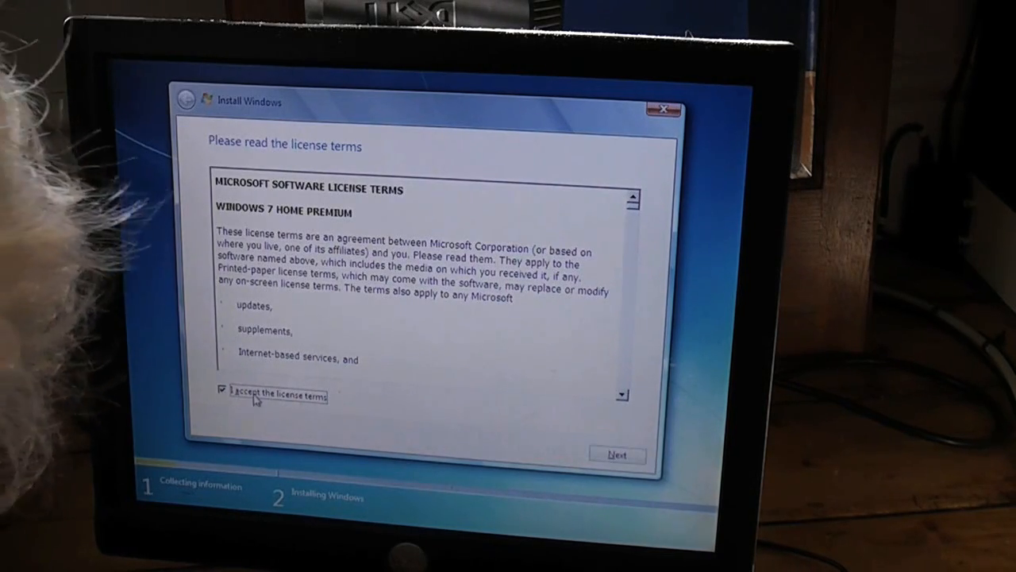
- Accept the Home Premium license terms and install onto Disk 0 Partition 1
click(616, 454)
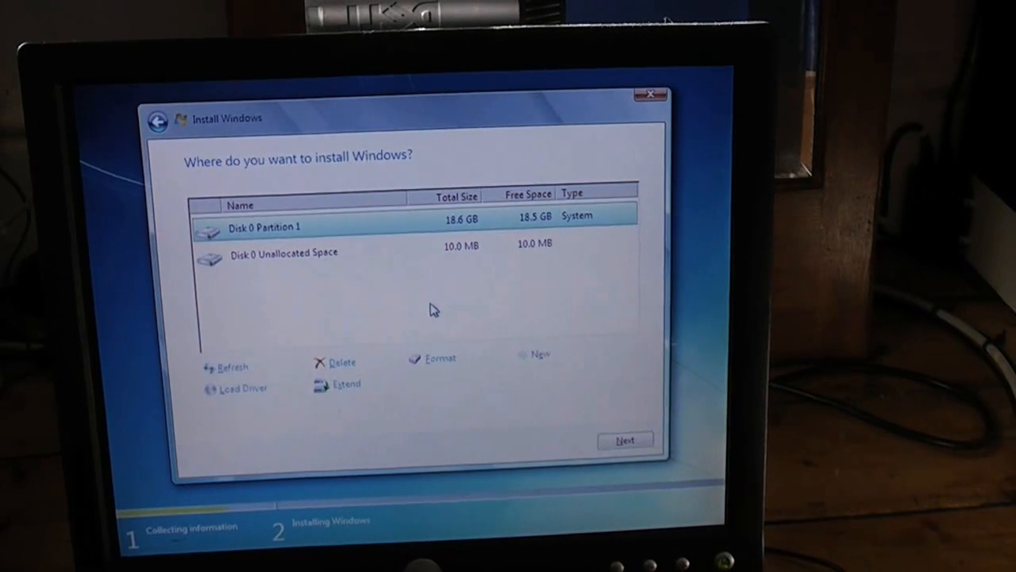
click(626, 440)
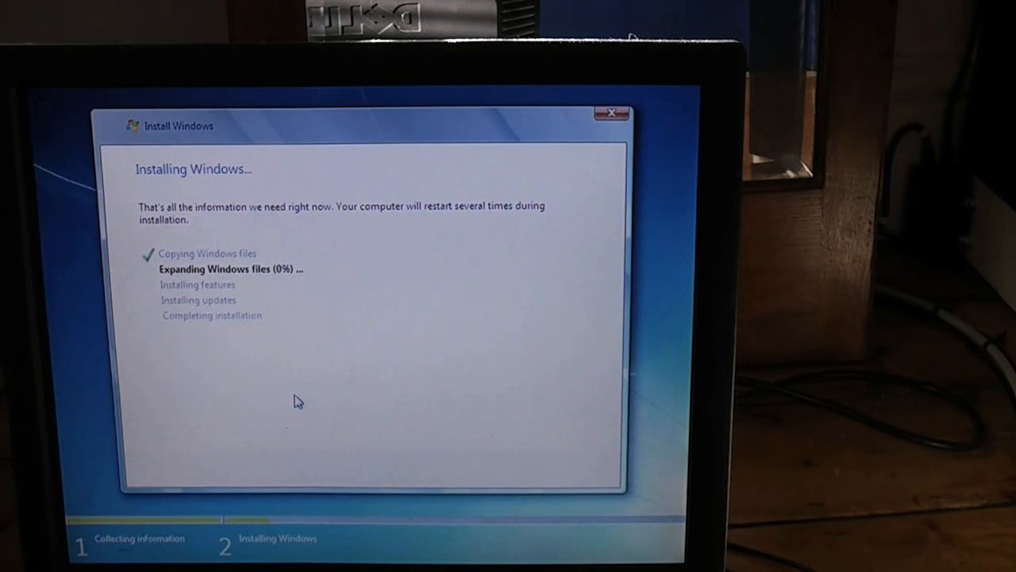